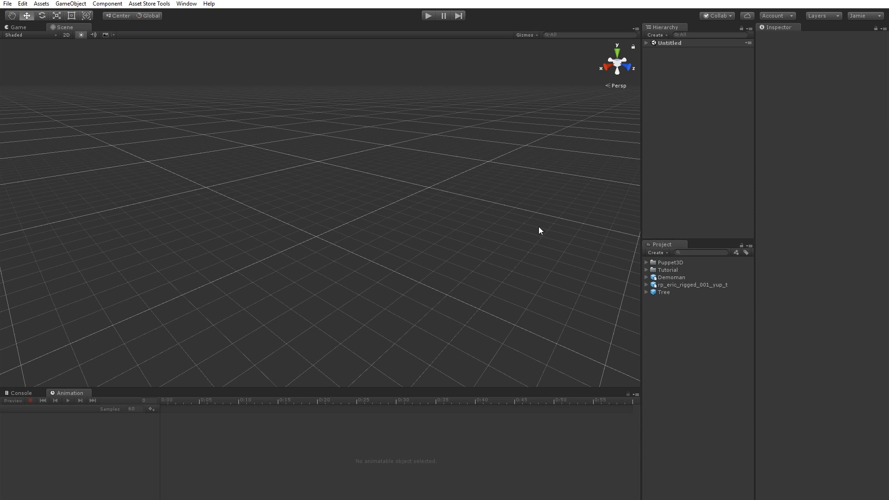
mouse_move(451, 146)
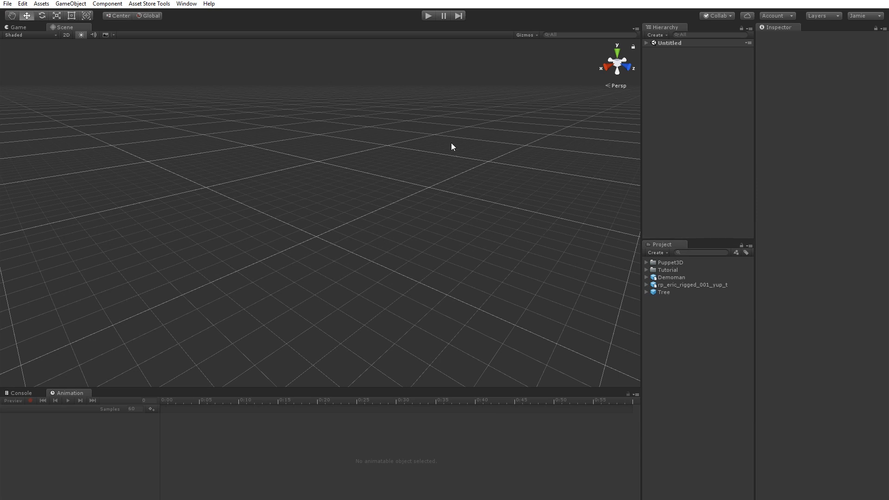
- Dock the Puppet3D window with its Auto Rig options via Window > Puppet3D
click(11, 16)
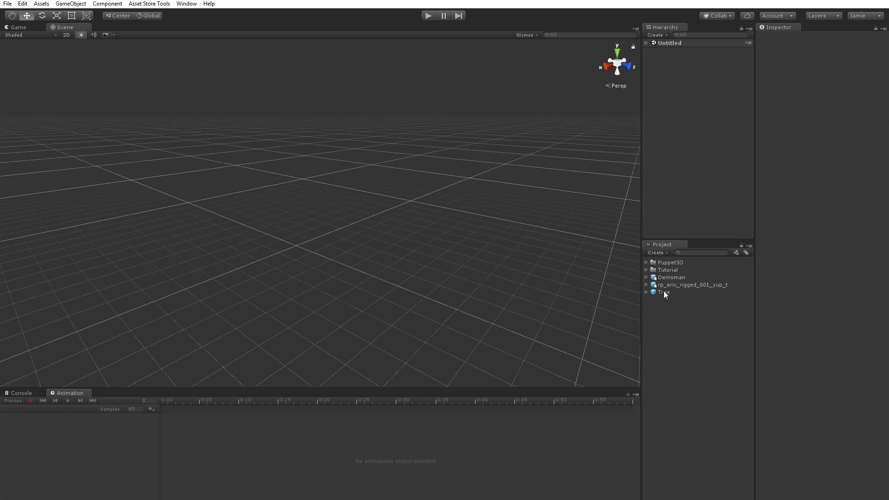
mouse_move(186, 4)
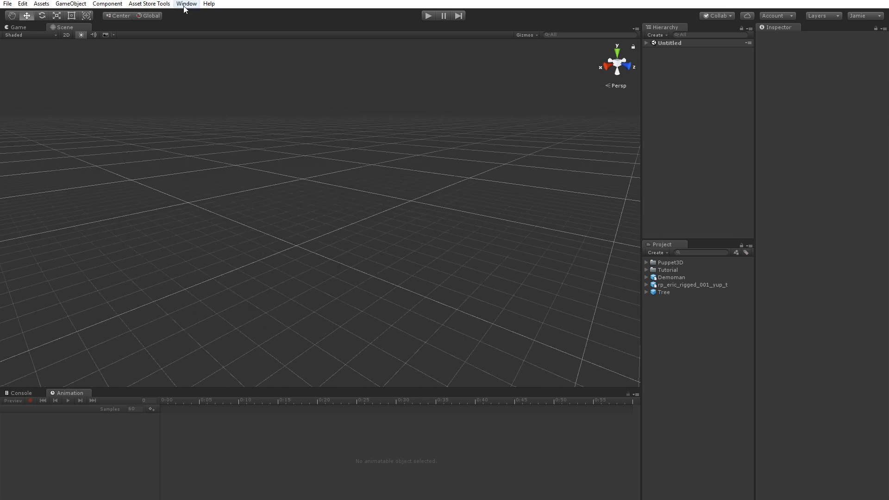
click(186, 3)
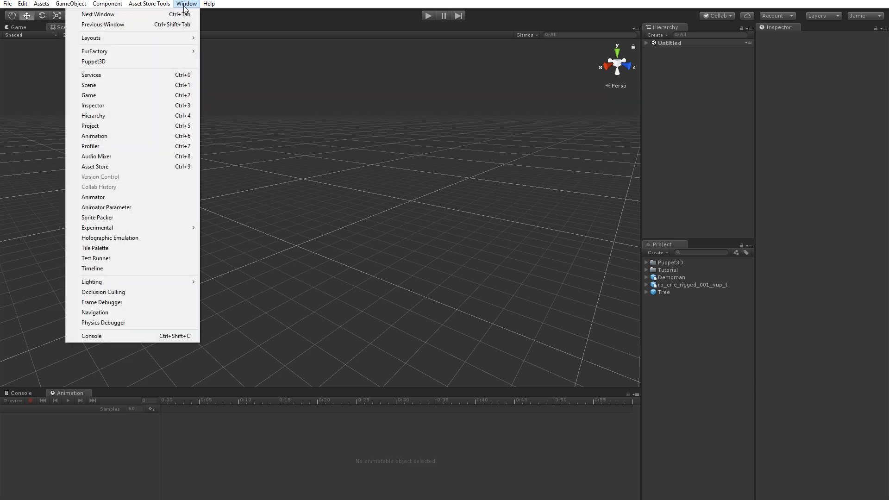
mouse_move(119, 61)
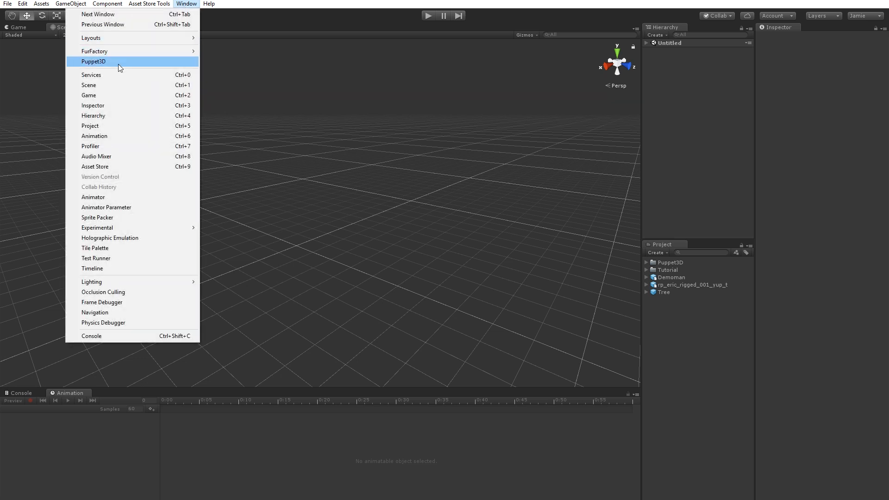
click(93, 61)
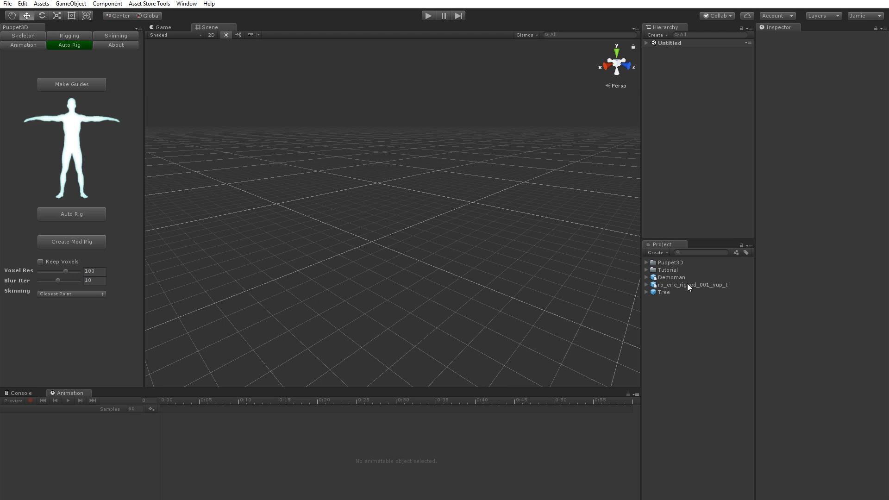
- Expand the rp_eric_rigged_001_yup_t asset and show its Rig import settings as Humanoid
click(690, 284)
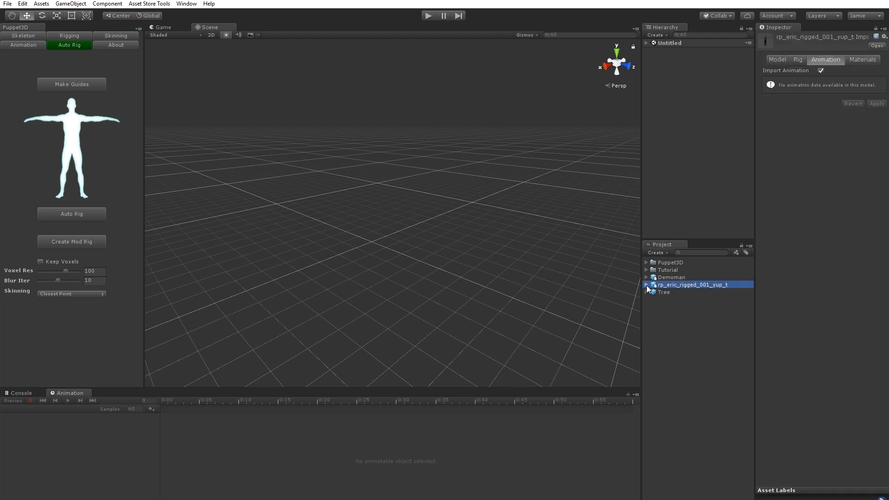
click(645, 284)
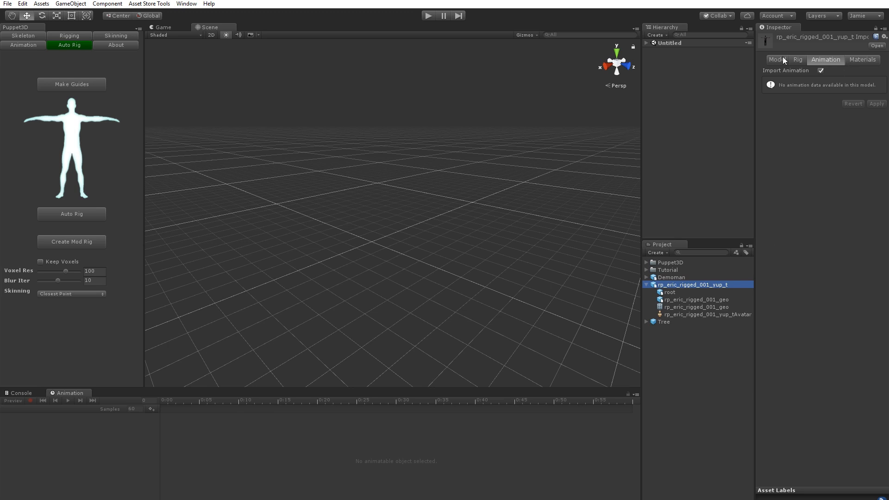
click(796, 60)
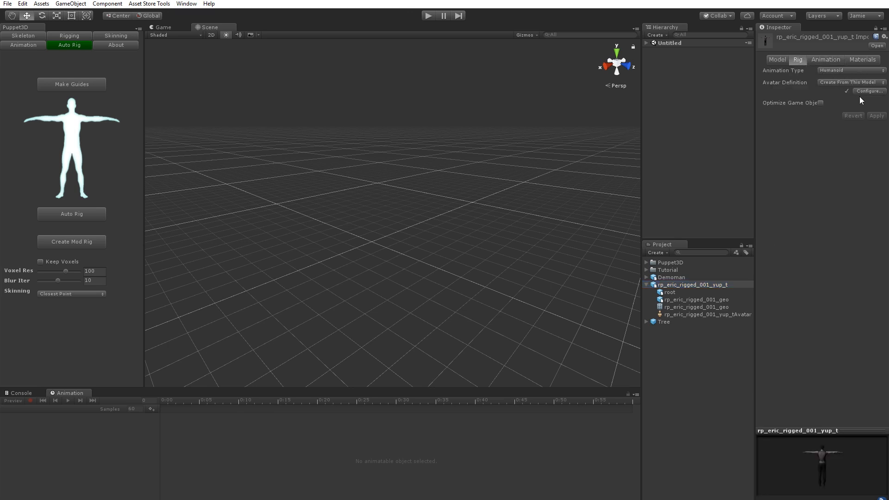
click(869, 90)
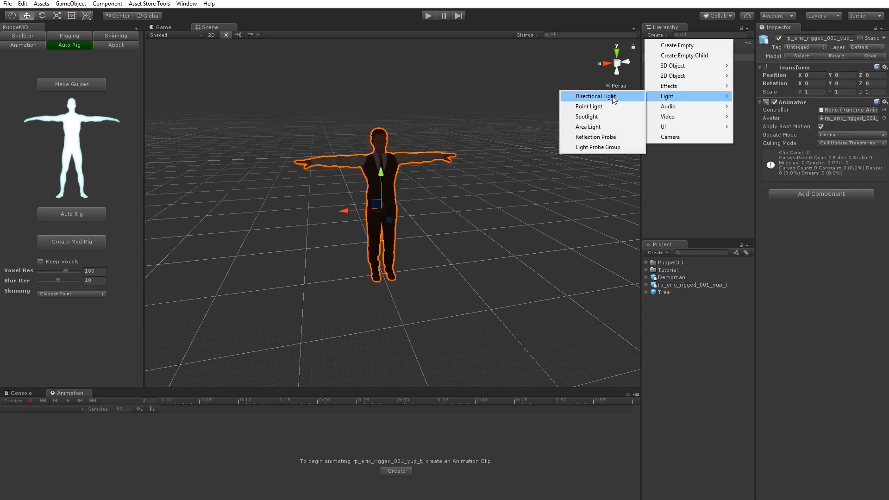
- Add a Directional Light and create a Puppet3D mod rig on eric with the P3D_walk clip
click(595, 96)
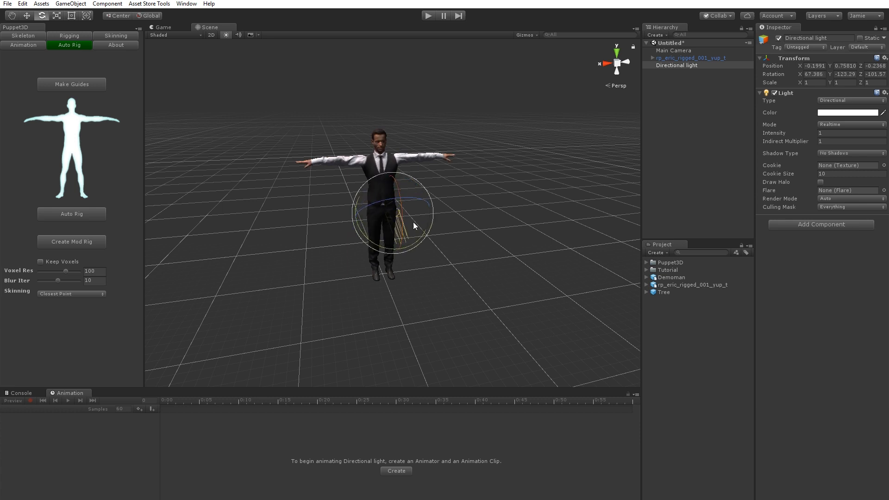
click(690, 58)
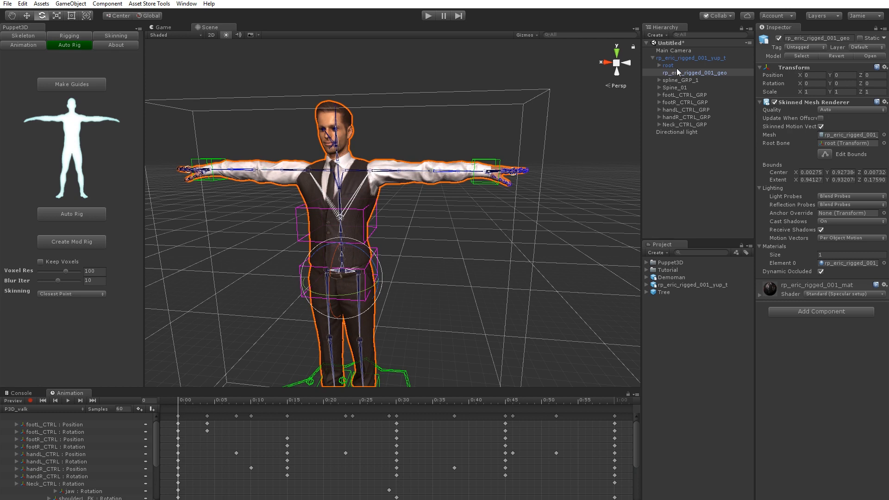
- Select handL_CTRL and expand the root bone hierarchy down to the arm joints
click(689, 58)
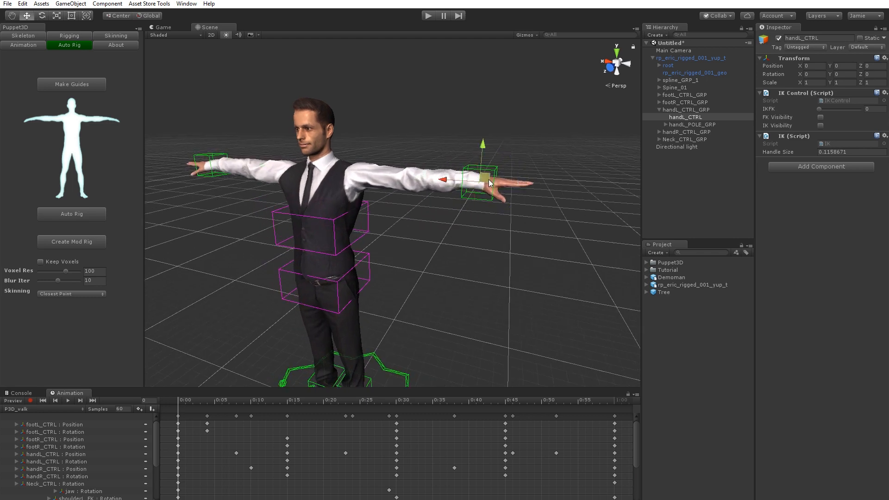
drag(480, 179, 390, 278)
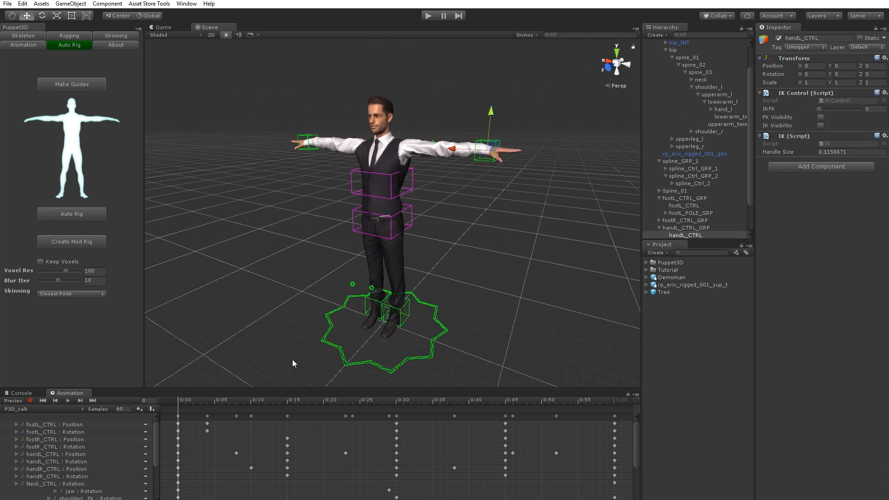
mouse_move(313, 272)
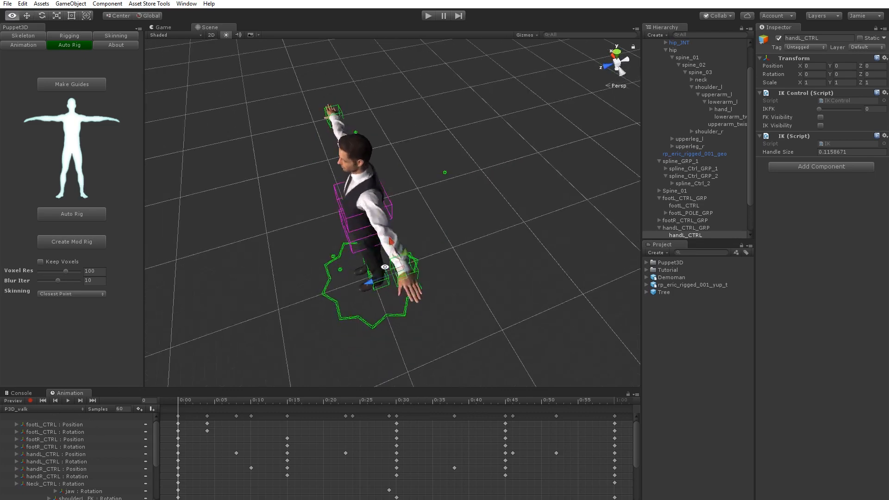
- Test the hand IK and walk cycle, then start a new empty scene
click(691, 235)
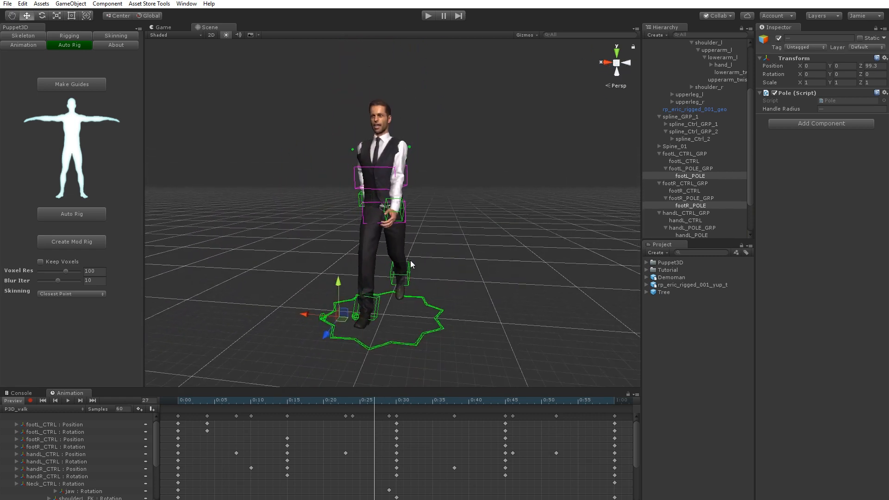
click(27, 419)
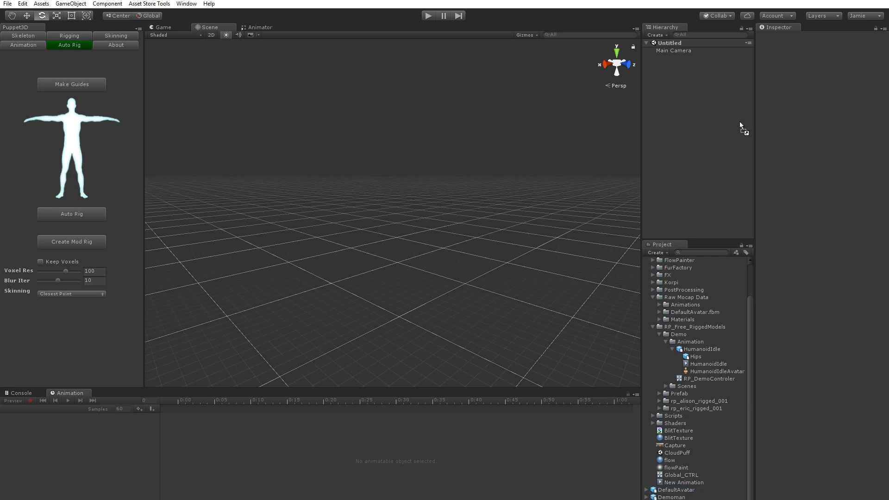
- Place DefaultAvatar with a Directional Light and assign RP_DemoControler as its Animator controller
click(674, 57)
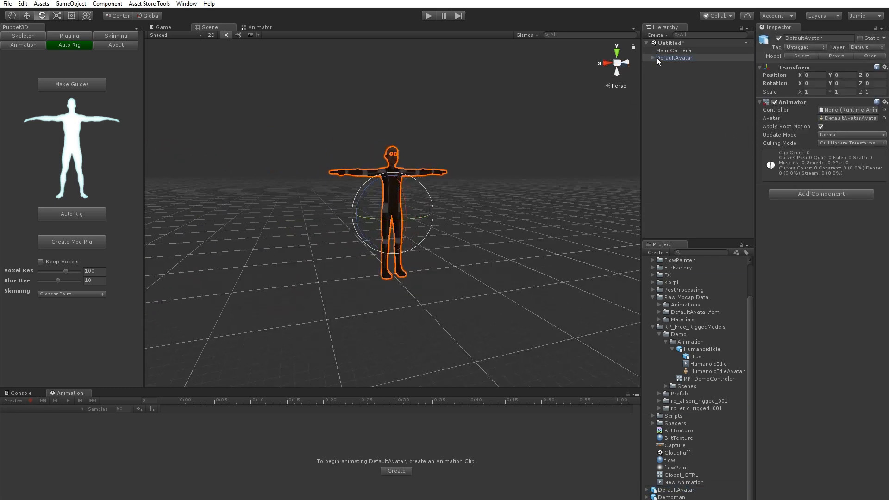
click(675, 65)
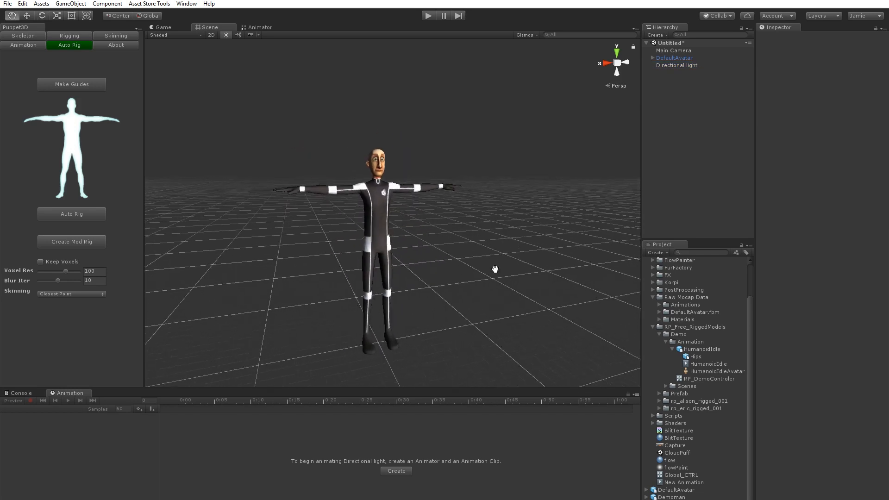
click(674, 57)
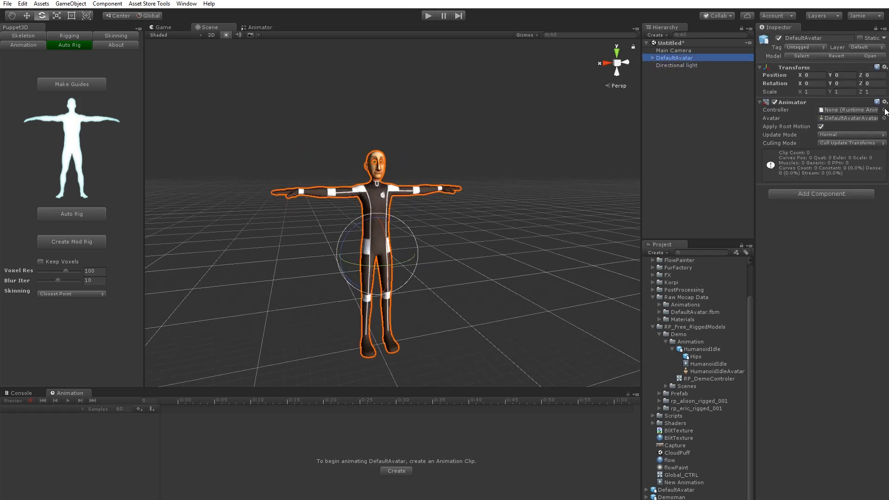
click(867, 109)
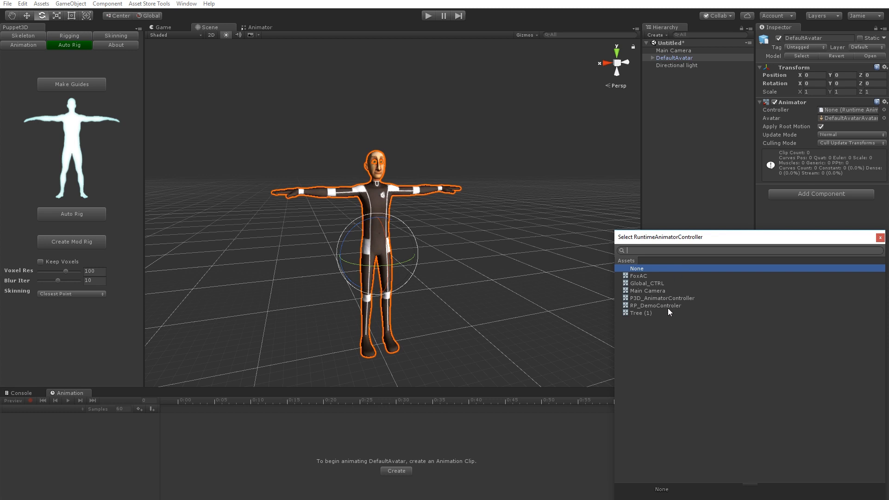
click(655, 306)
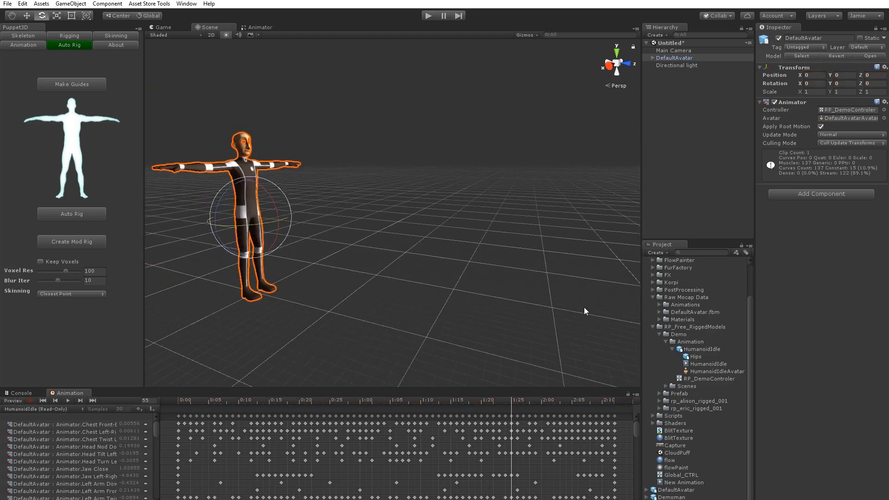
mouse_move(142, 291)
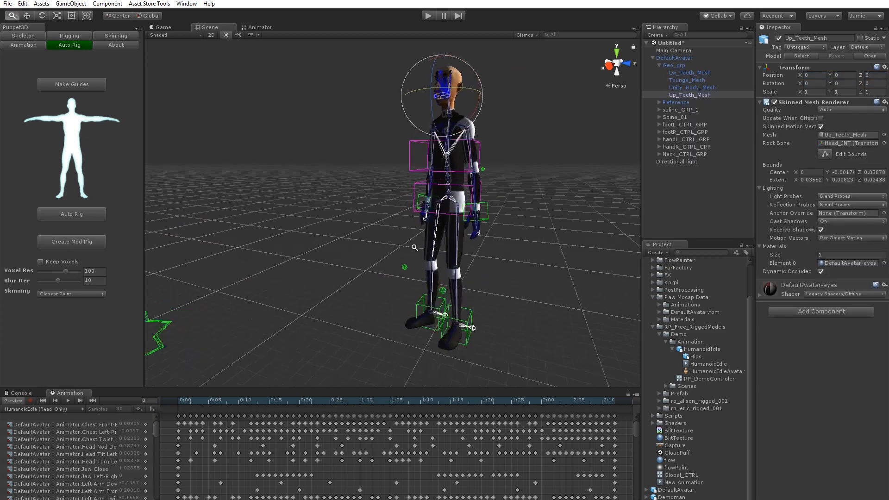
- Create a Puppet3D mod rig on DefaultAvatar and blend Leg Left IK/FK to 0.35
click(244, 401)
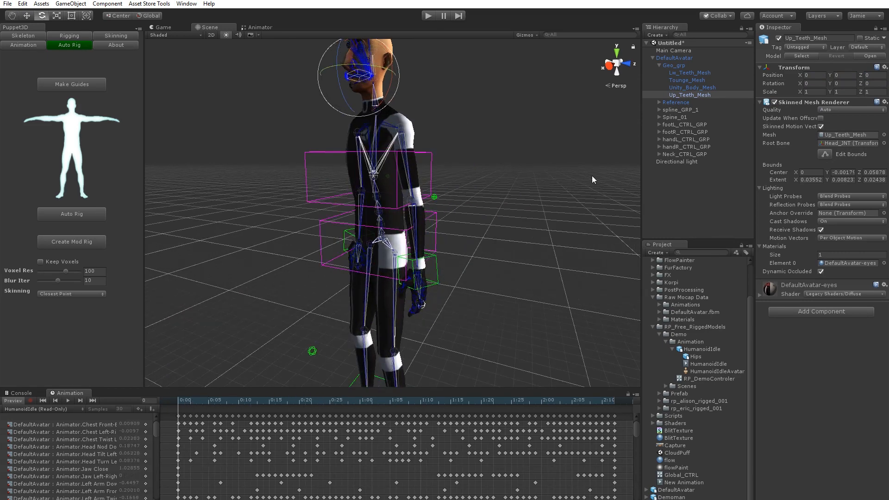
click(674, 57)
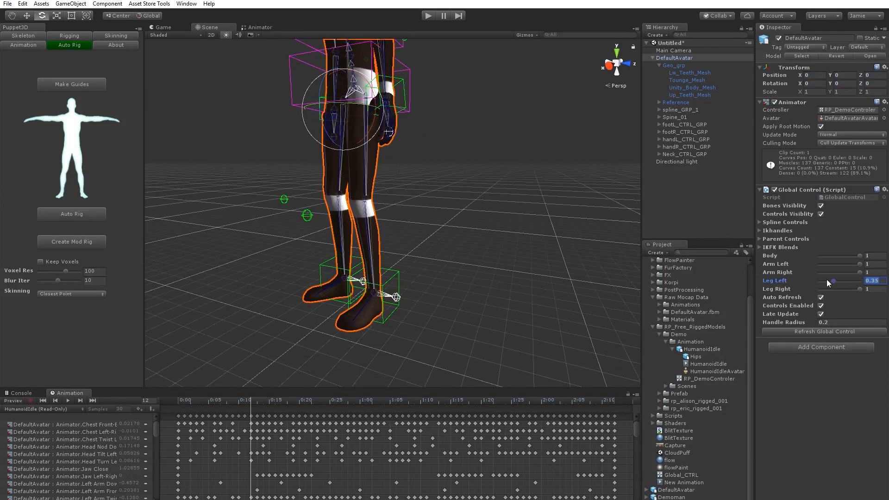
click(867, 289)
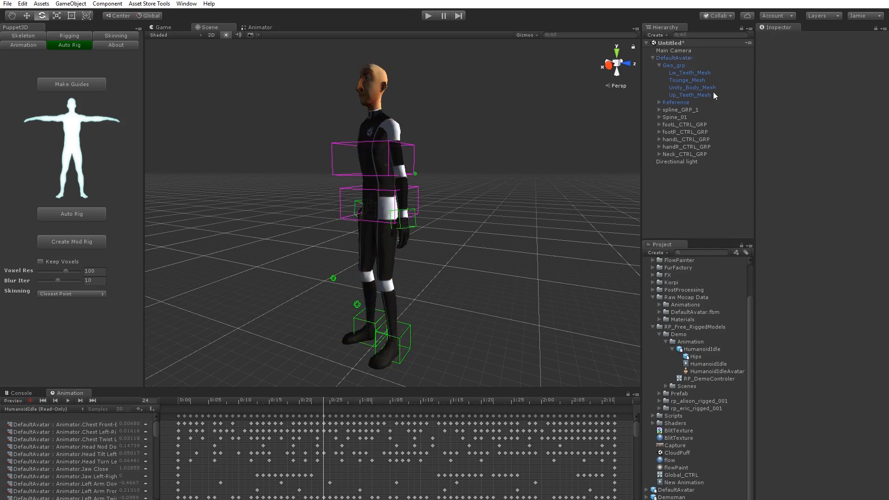
- Locate the HumanoidIdle clip asset from the avatar's Animator state graph
click(673, 57)
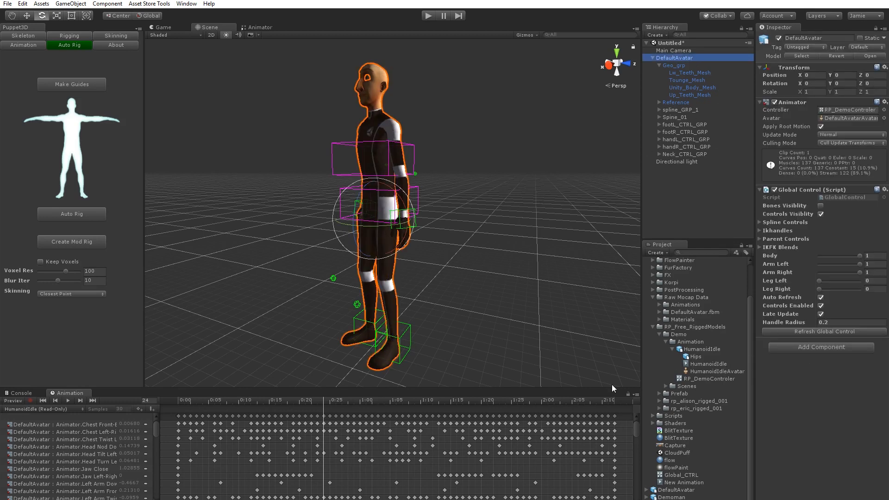
click(259, 27)
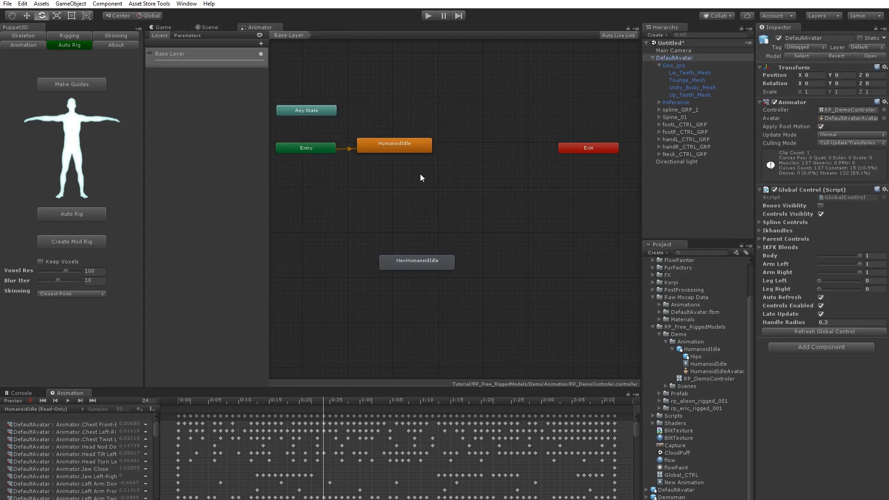
click(394, 144)
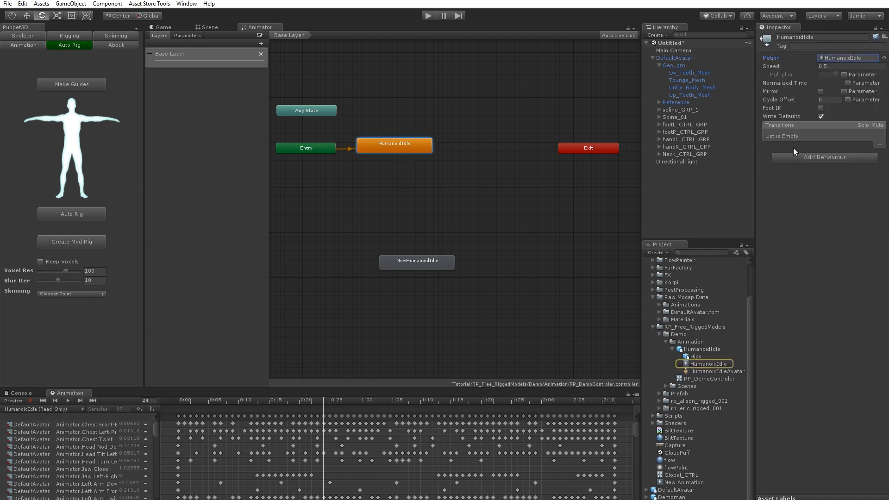
click(701, 378)
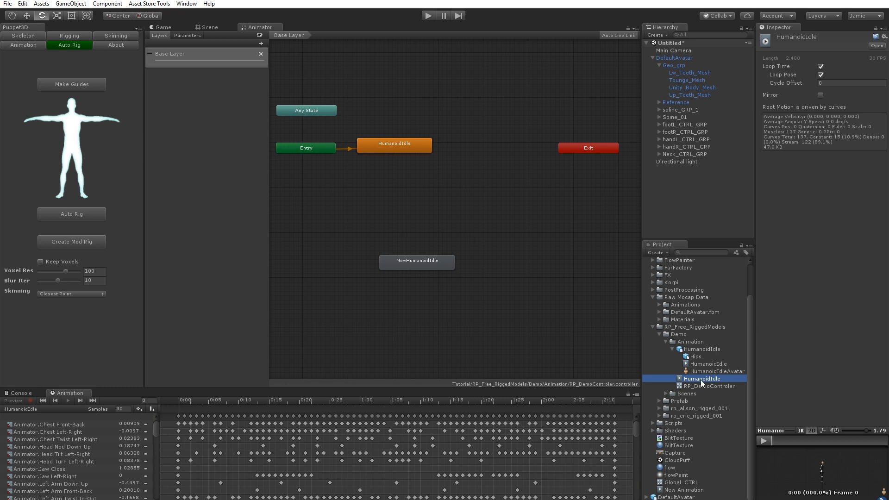
- Duplicate HumanoidIdle, rename it Scratch and add it as a state in the controller
double_click(701, 378)
text(Scra)
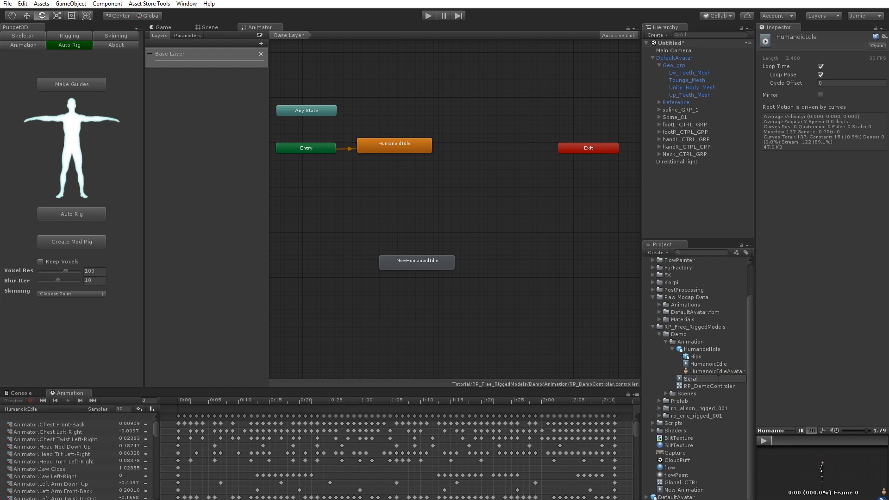
click(694, 385)
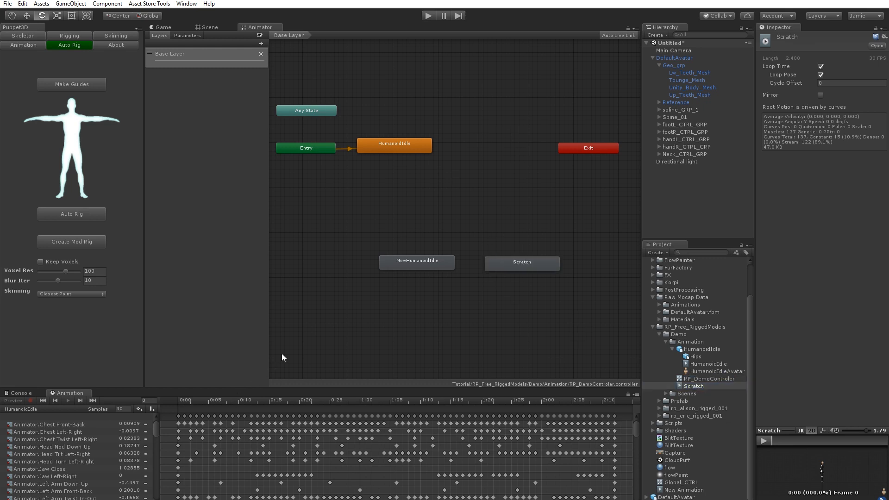
click(209, 27)
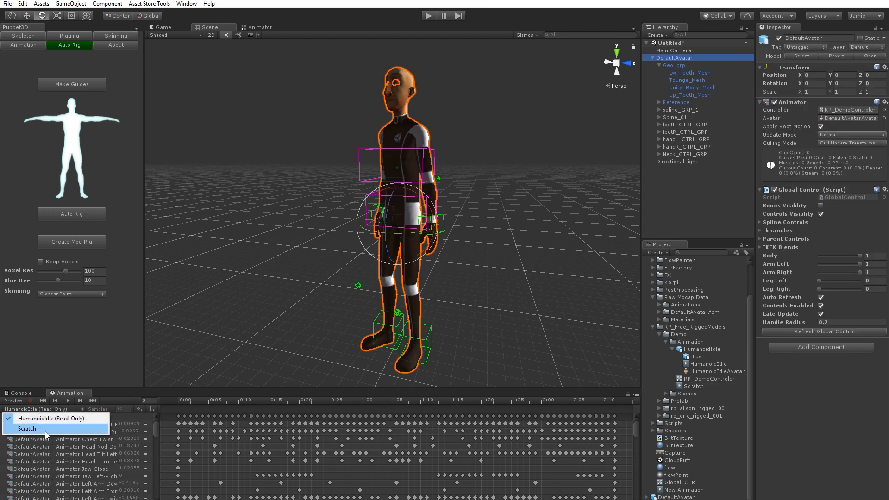
- Record into the Scratch clip and key the Global Control Arm Left IK/FK blend
click(27, 428)
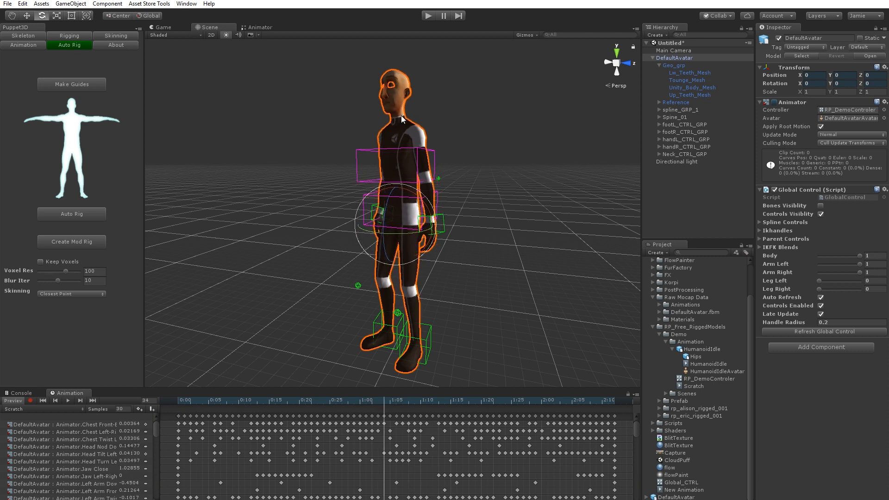
click(367, 401)
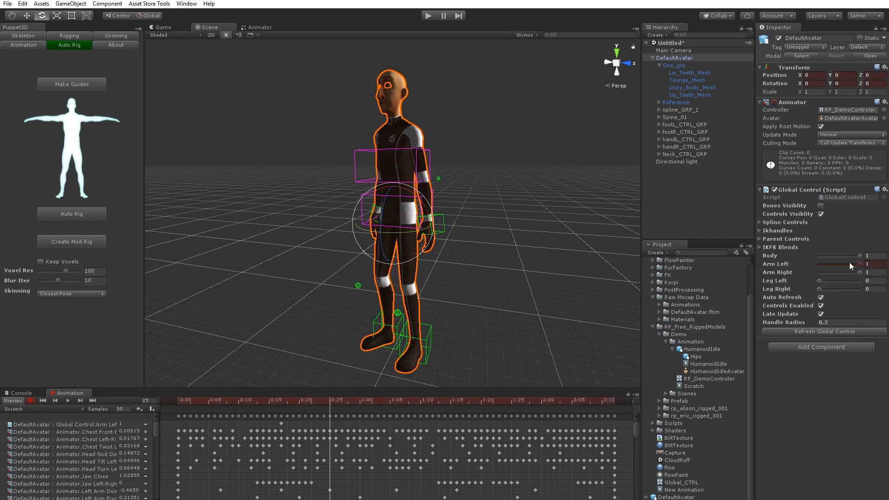
drag(863, 264, 827, 264)
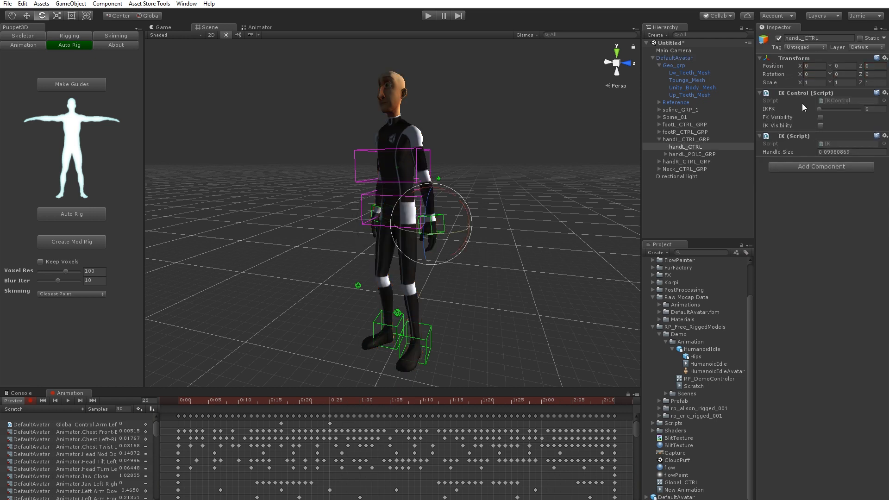
mouse_move(355, 361)
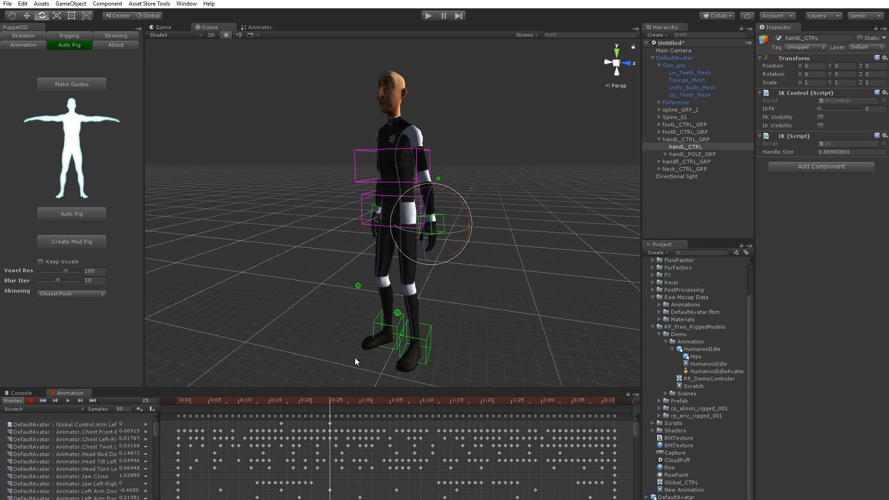
- Move handL_CTRL up against the head, keying its position, rotation and handL_POLE
right_click(794, 57)
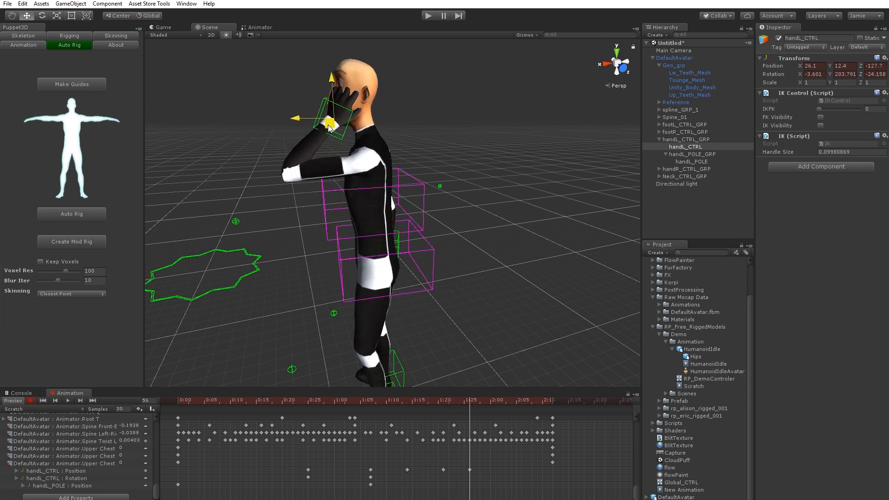
drag(332, 122, 337, 120)
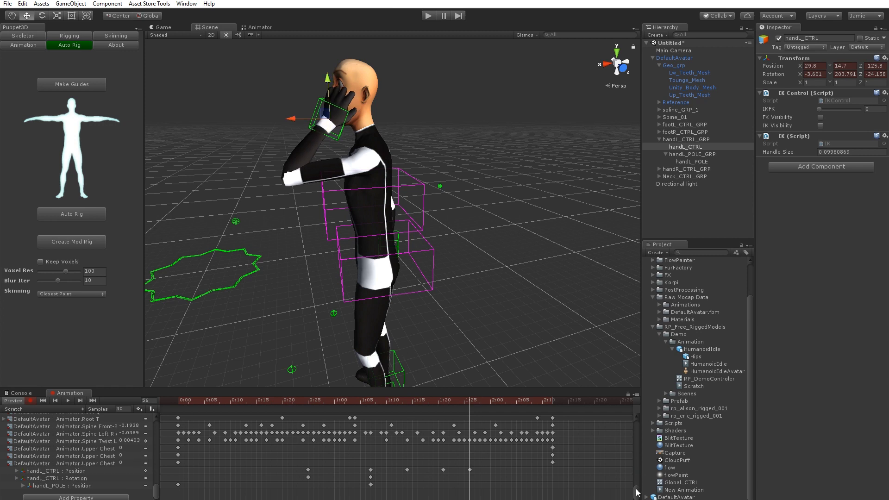
scroll(down, 3)
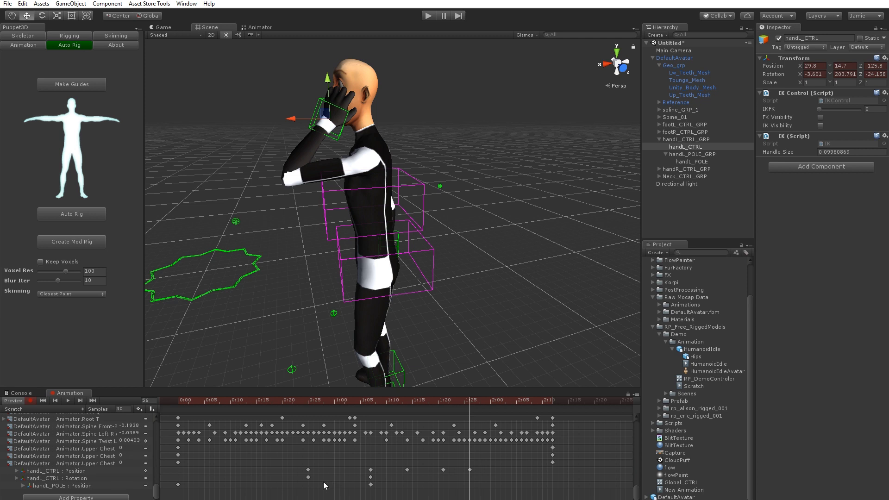
mouse_move(198, 464)
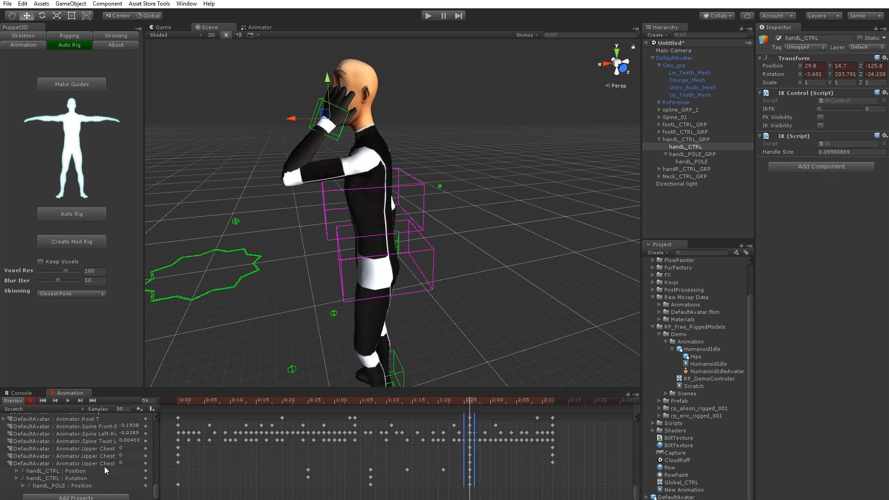
- Duplicate handL_CTRL keys later in the Scratch clip and key the hand back down beside the hip
click(57, 478)
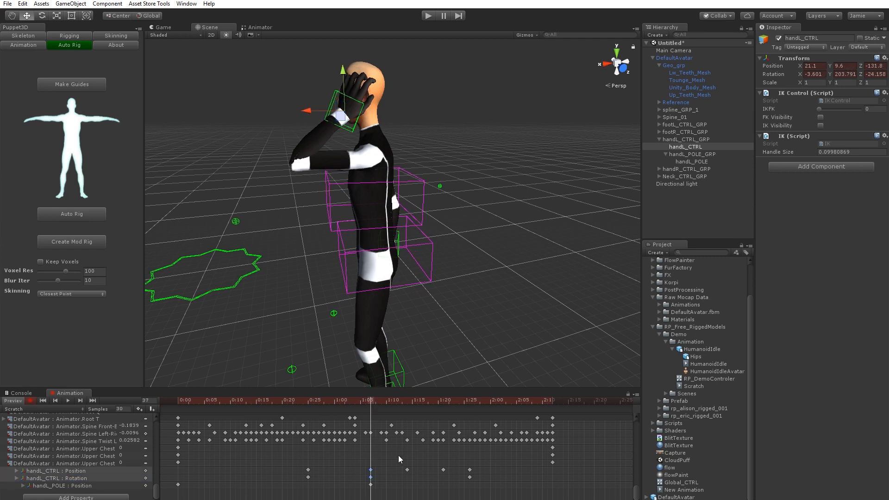
click(499, 401)
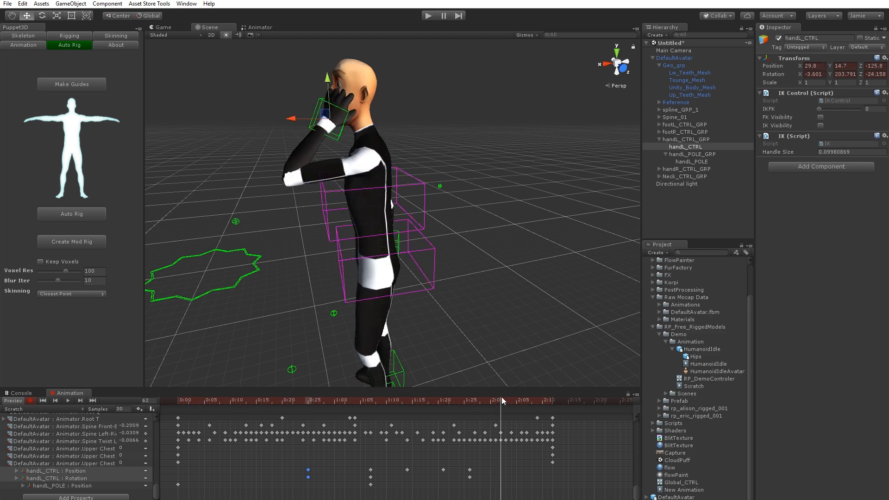
click(501, 407)
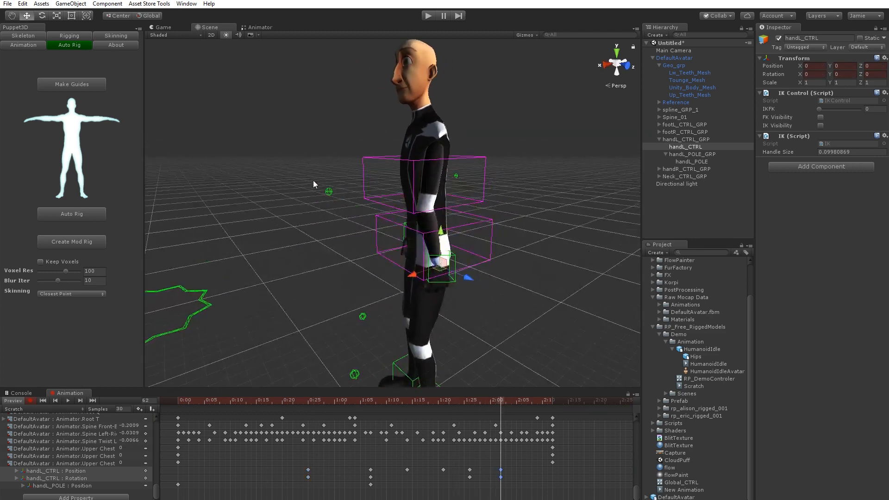
- Key handL_POLE positions across the clip so the left elbow bends naturally as the hand lowers
click(693, 161)
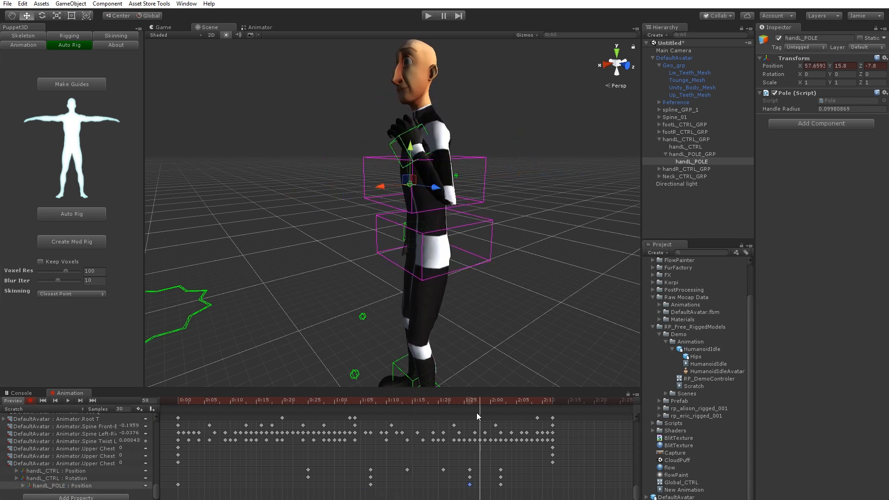
click(262, 400)
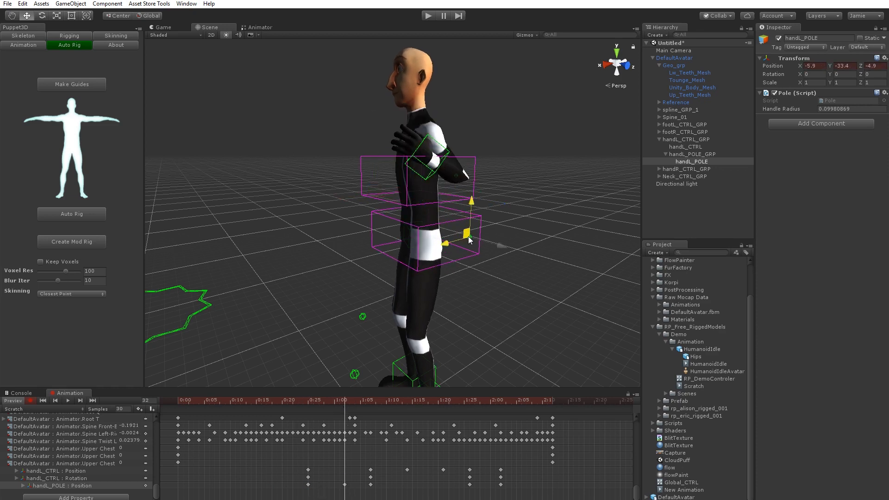
click(430, 400)
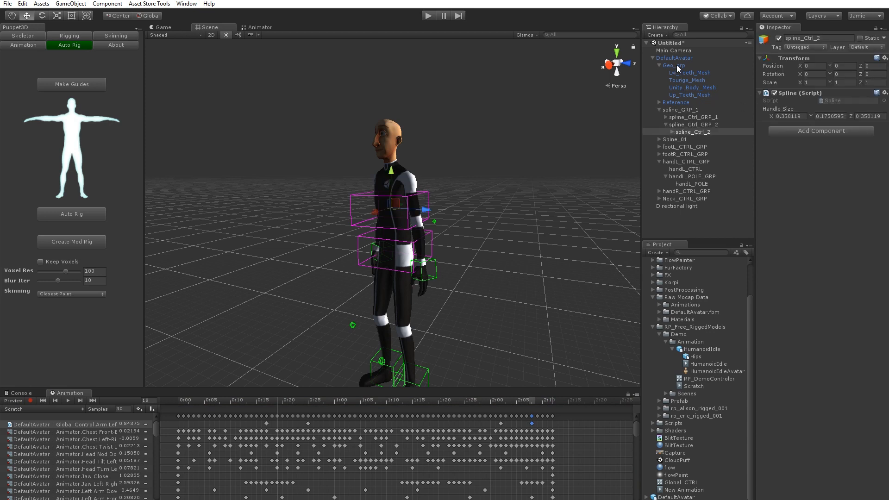
- Set DefaultAvatar's Body IK/FK blend to 0 and tilt spline_Ctrl_2 a few degrees
click(674, 57)
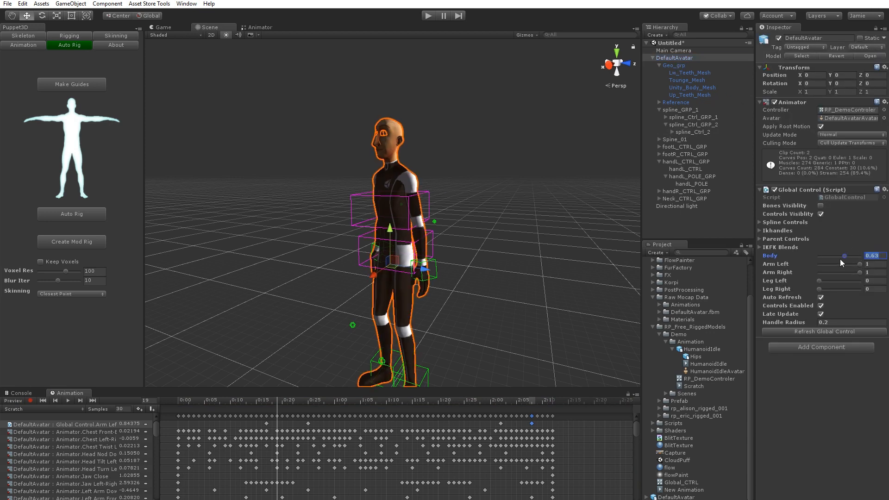
click(693, 132)
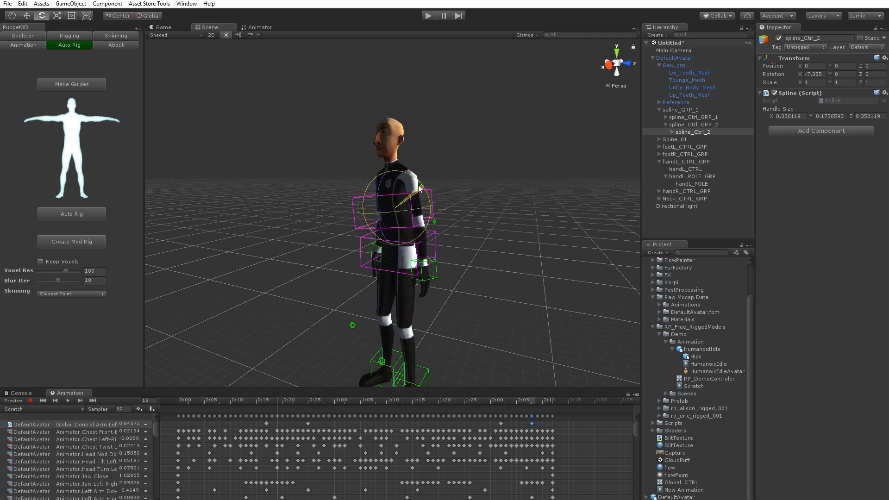
click(674, 57)
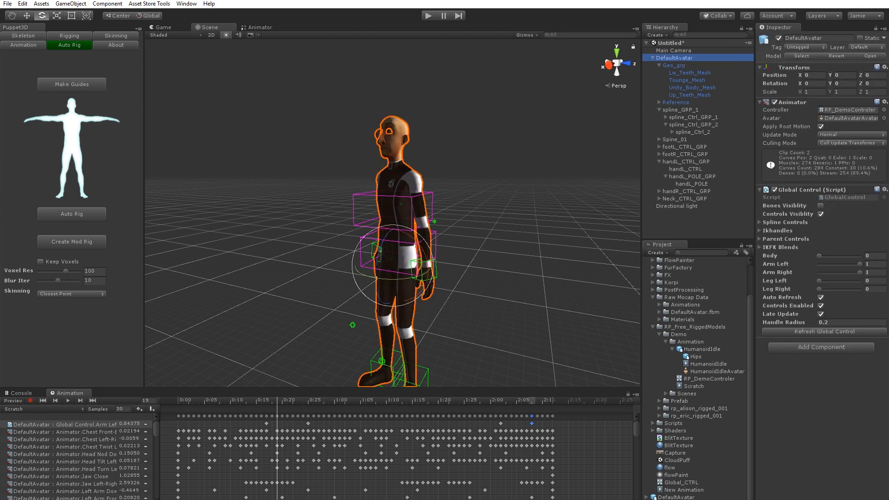